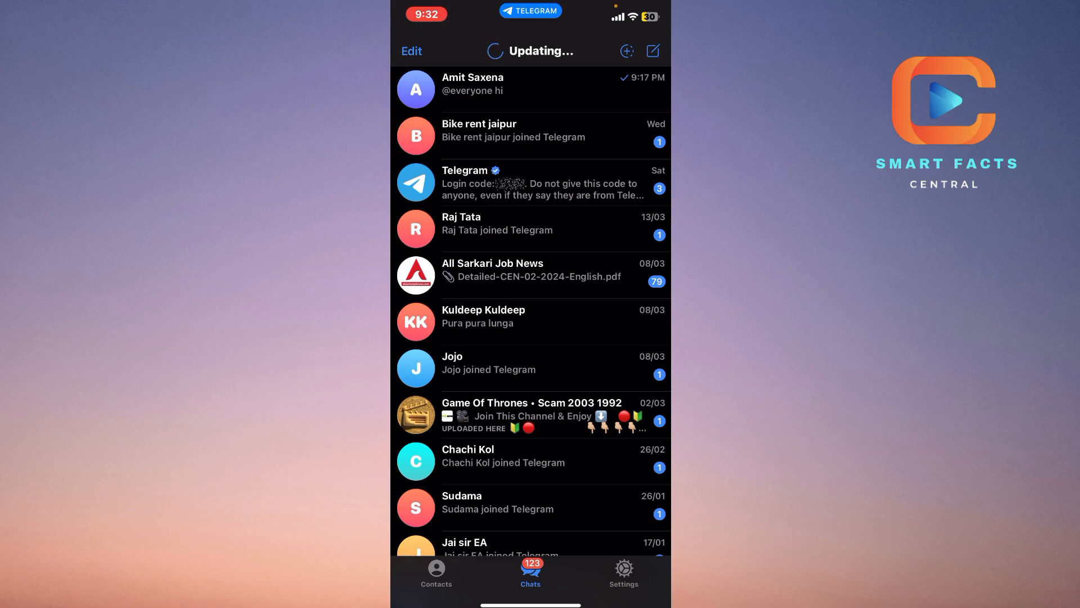
pyautogui.scroll(-3)
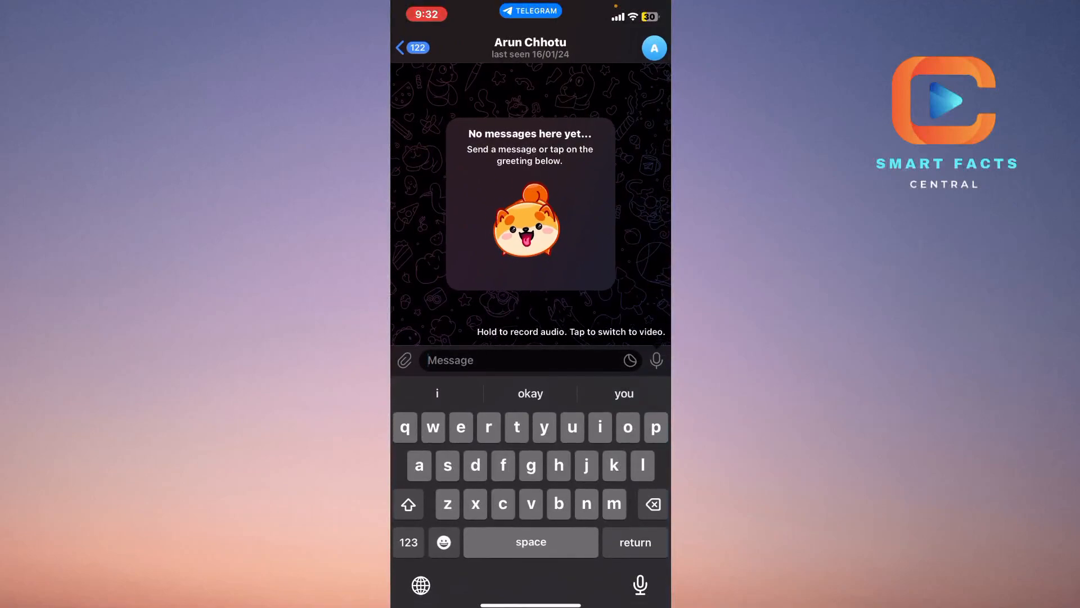
pyautogui.click(414, 47)
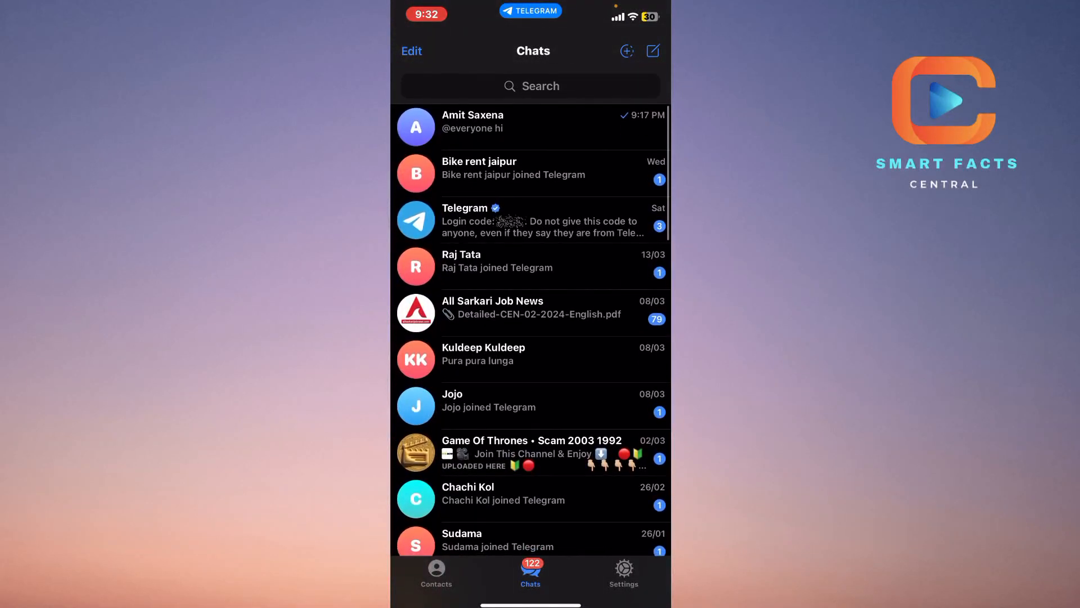
pyautogui.click(495, 121)
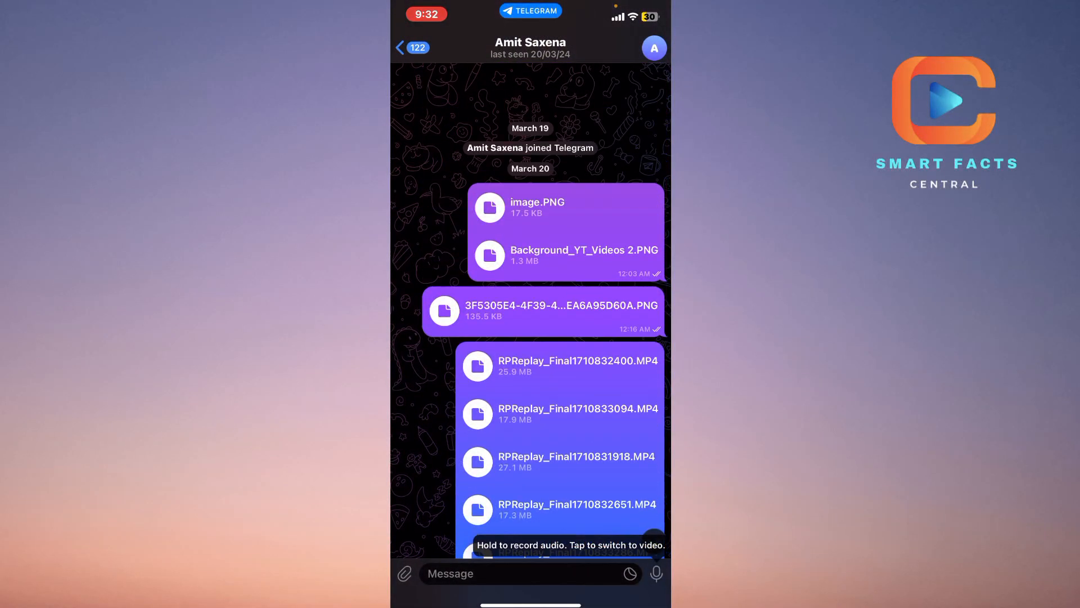
pyautogui.click(542, 312)
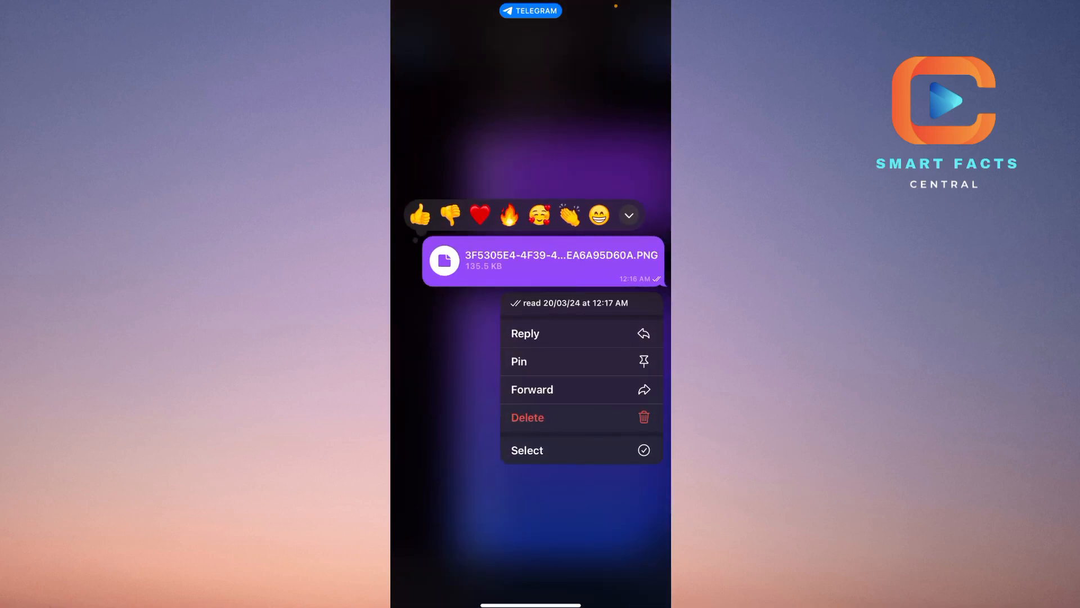
pyautogui.click(420, 216)
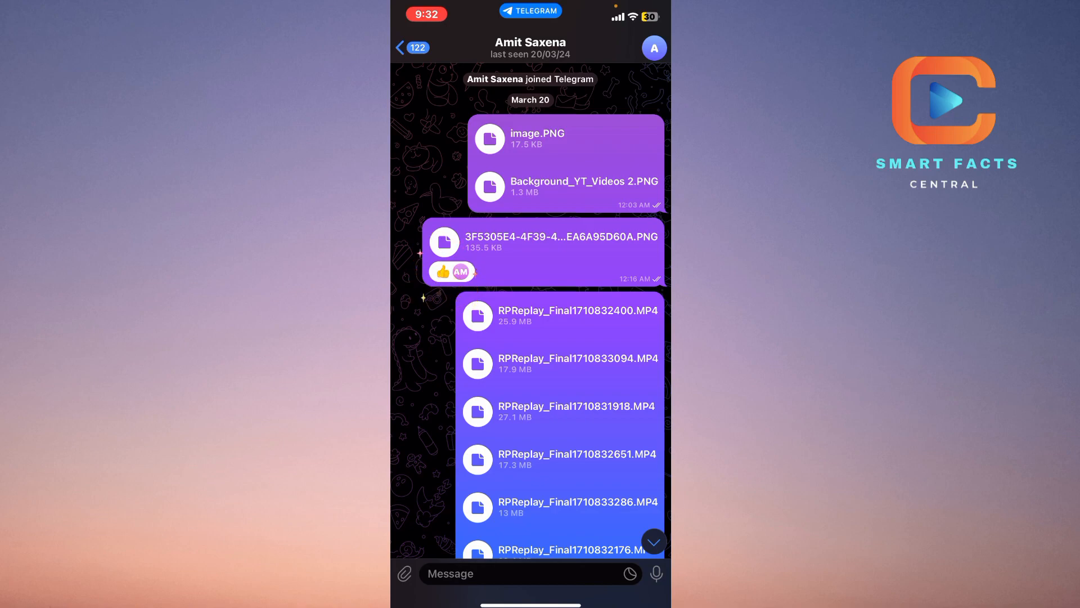